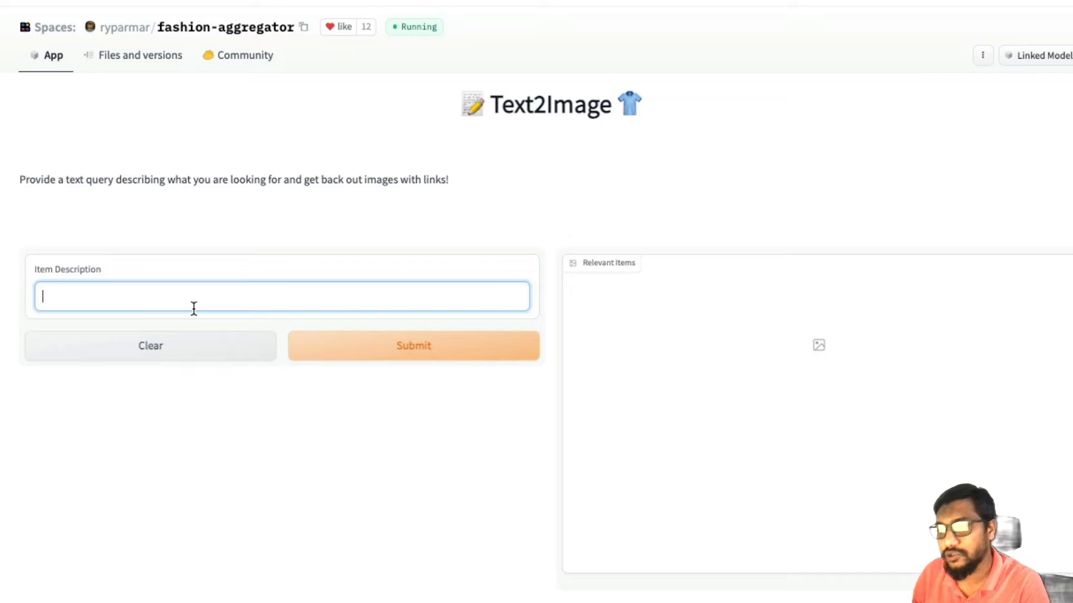
# Step: Search the fashion app for 'a beautiful shirt with floral design' and view the matching shirt result
pyautogui.write('a beautiful shir')
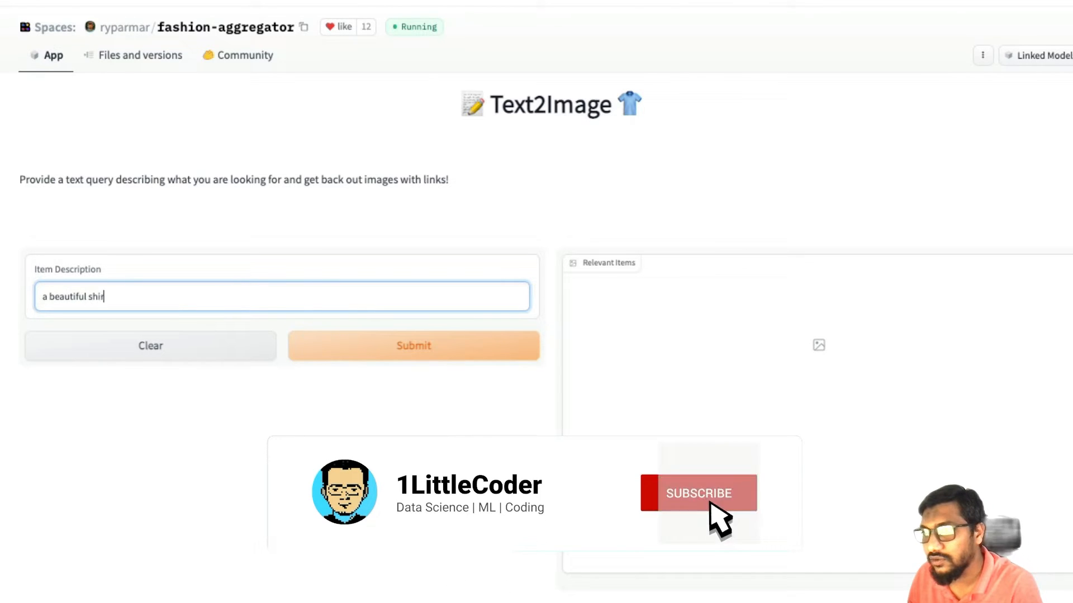
pyautogui.write('t with floral')
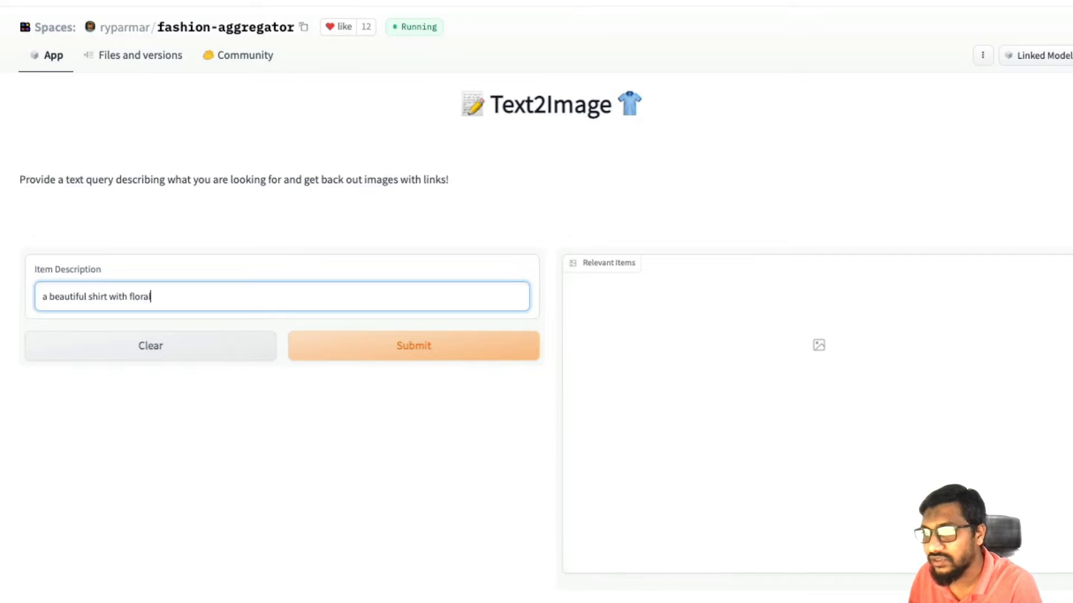
pyautogui.write('design')
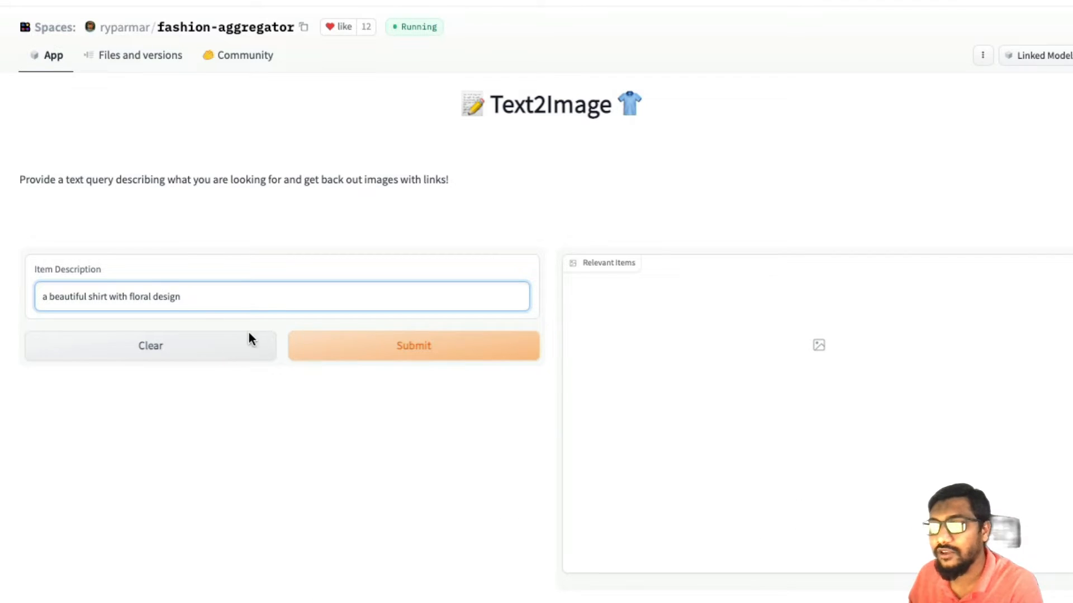
pyautogui.click(412, 345)
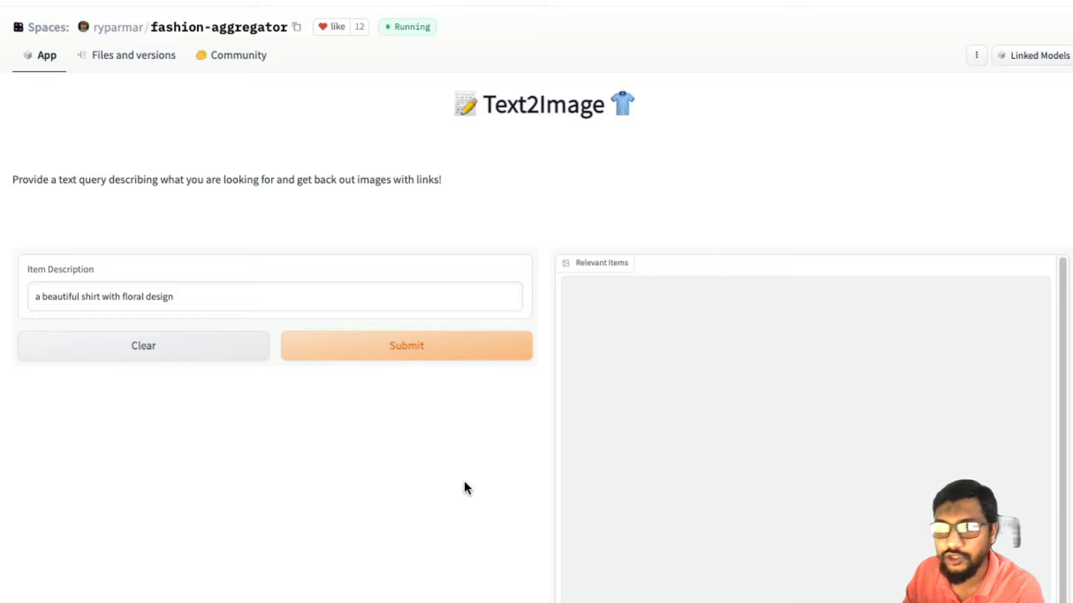
pyautogui.click(405, 345)
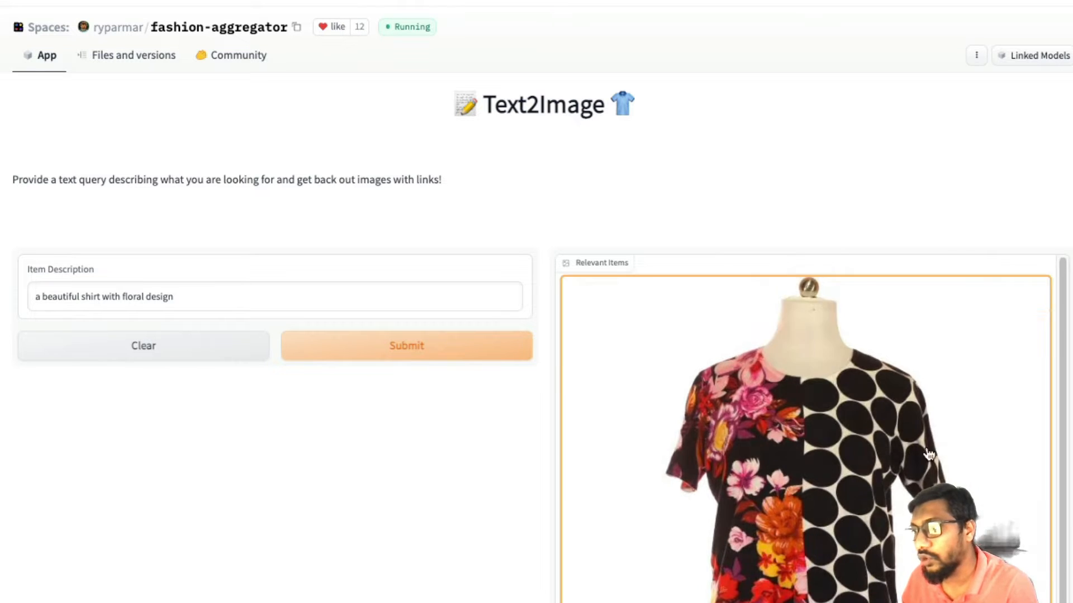
pyautogui.scroll(-3)
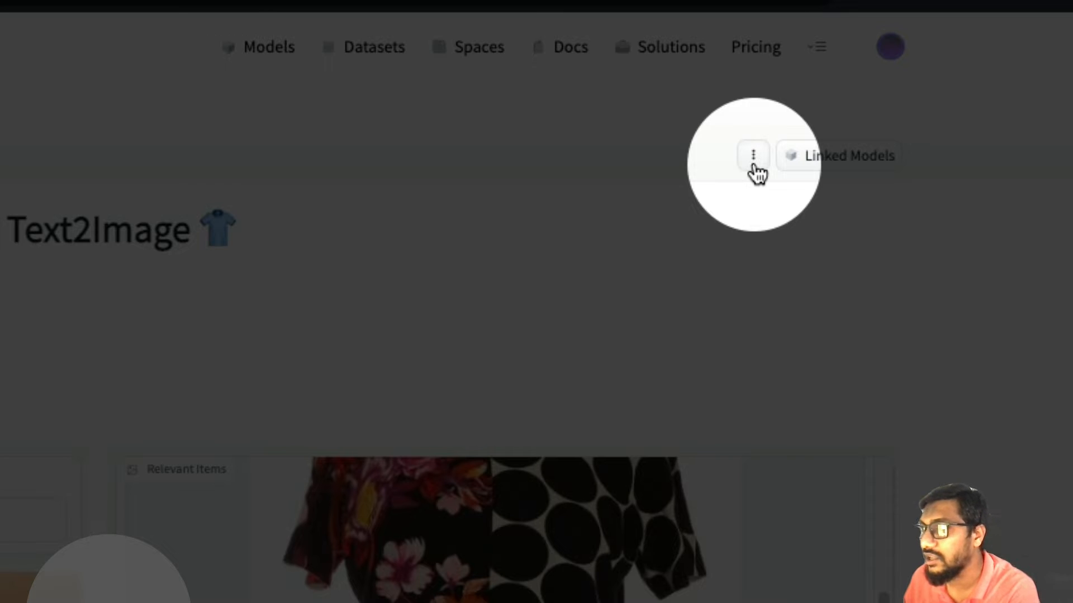
# Step: Choose 'Duplicate this Space' from the fashion-aggregator Space's three-dot menu
pyautogui.click(752, 155)
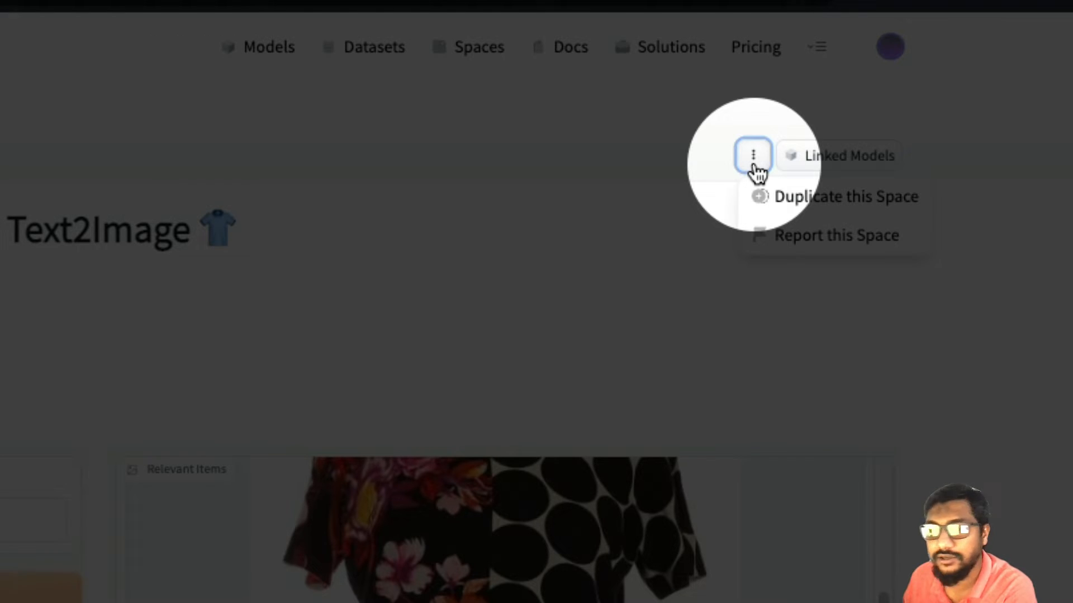
pyautogui.moveTo(831, 212)
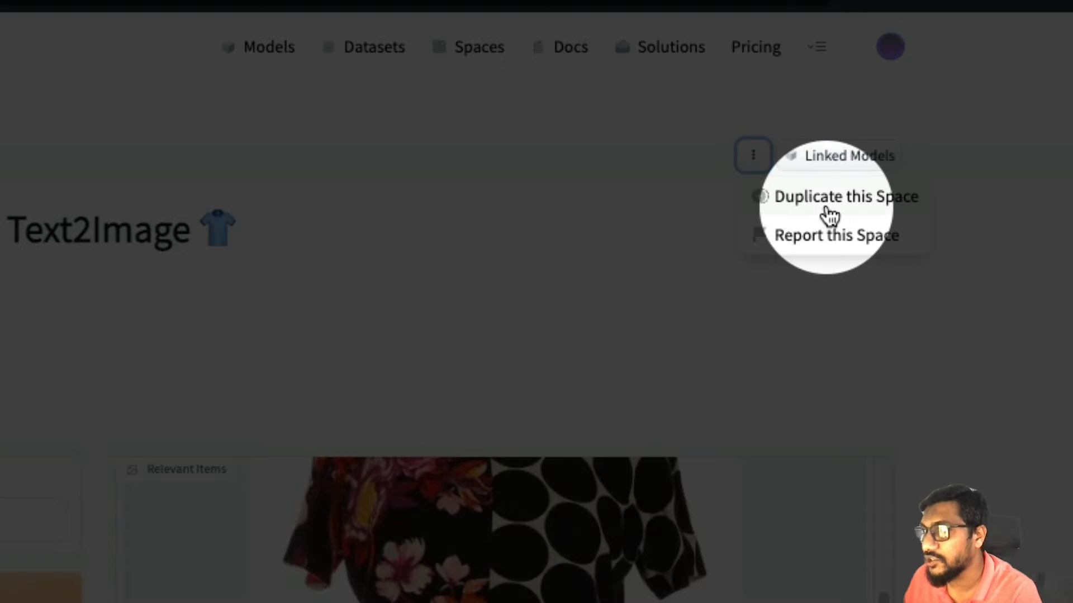
pyautogui.click(846, 197)
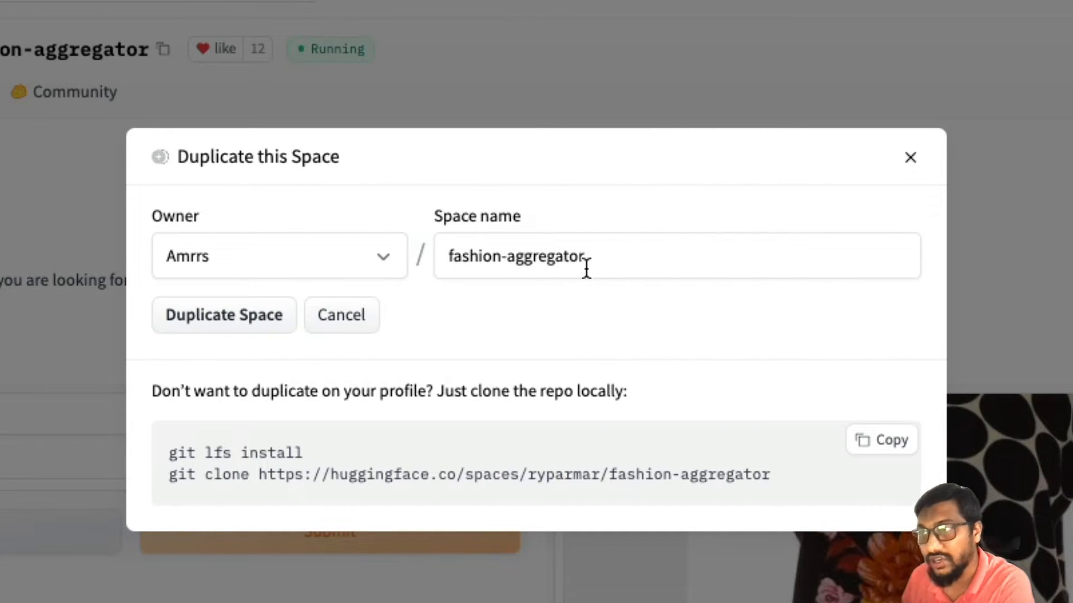
# Step: Duplicate the Space under your account as fashion-aggregator-duplicated
pyautogui.click(581, 256)
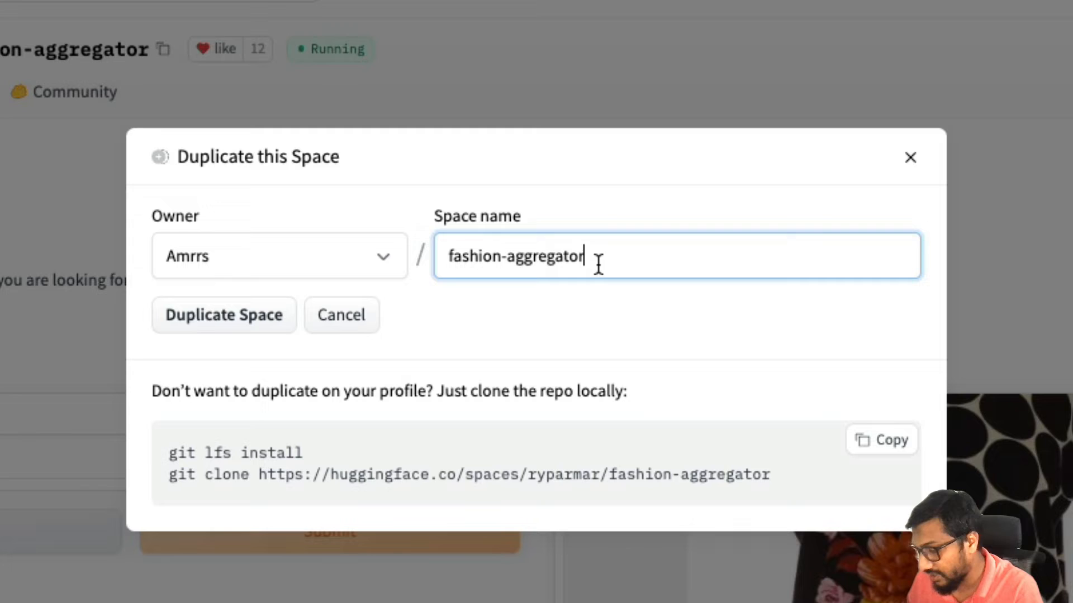
pyautogui.write('-duplicated')
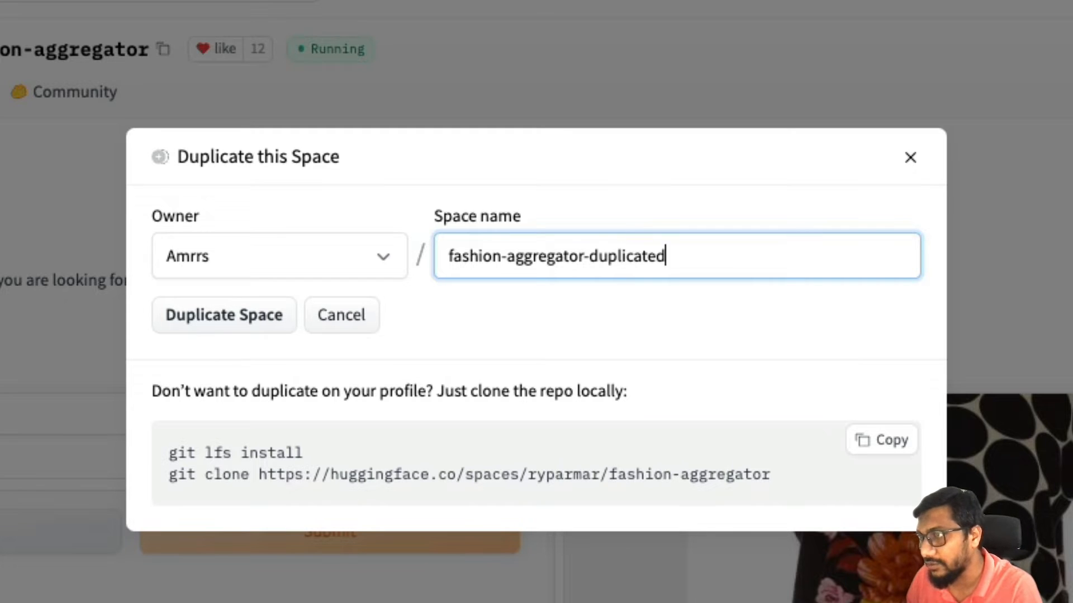
pyautogui.moveTo(227, 370)
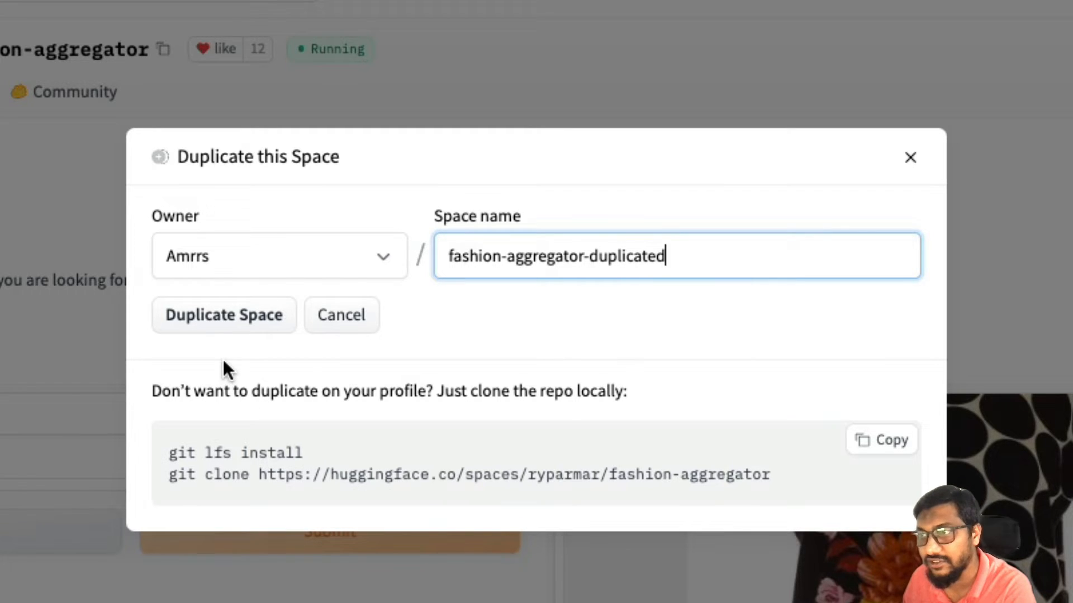
pyautogui.click(224, 315)
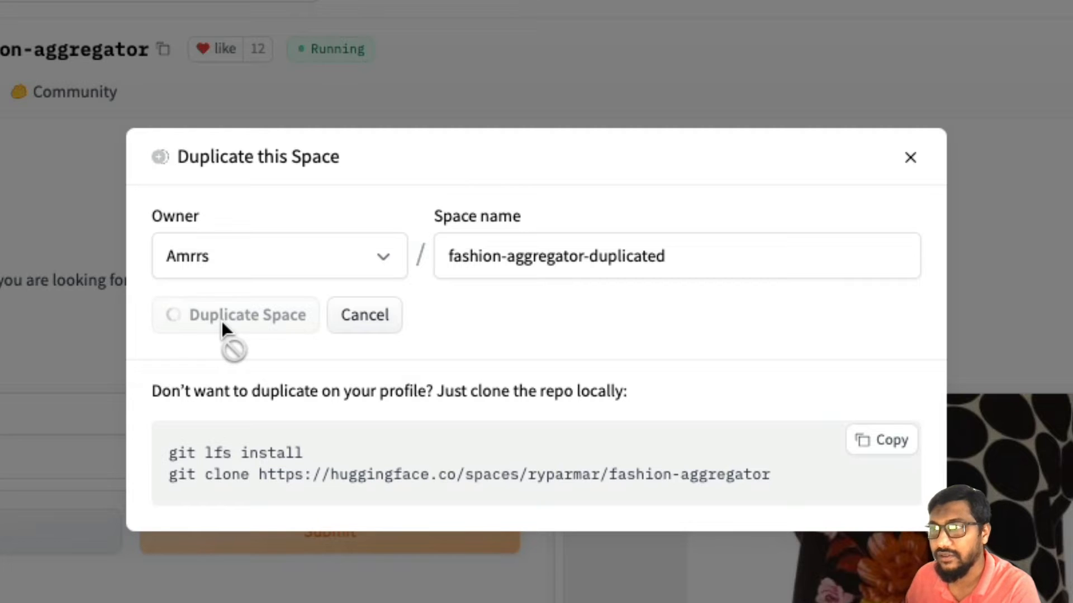
pyautogui.click(236, 315)
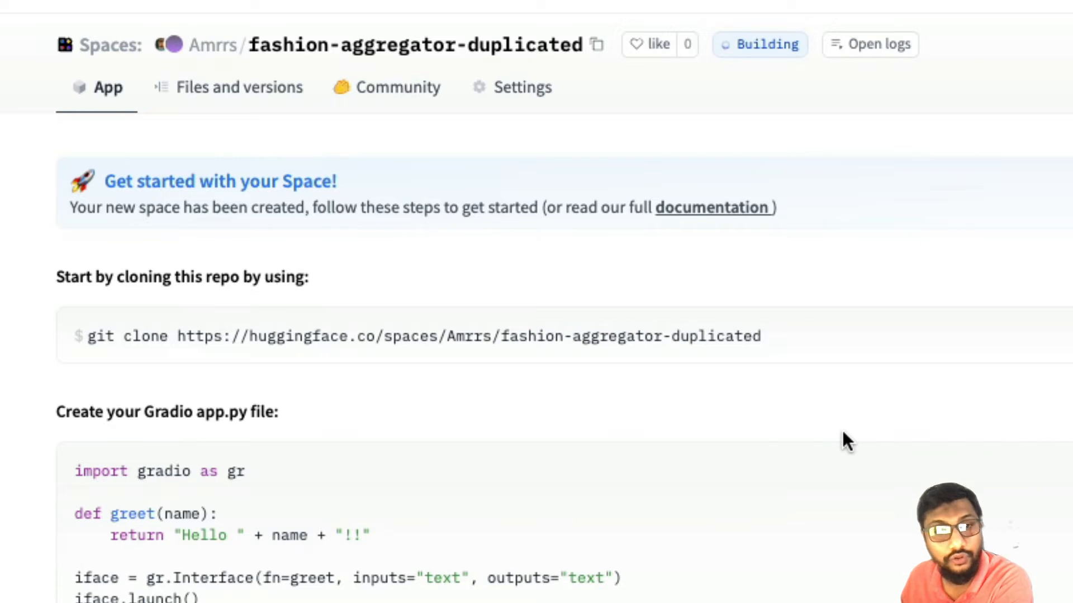
pyautogui.moveTo(580, 135)
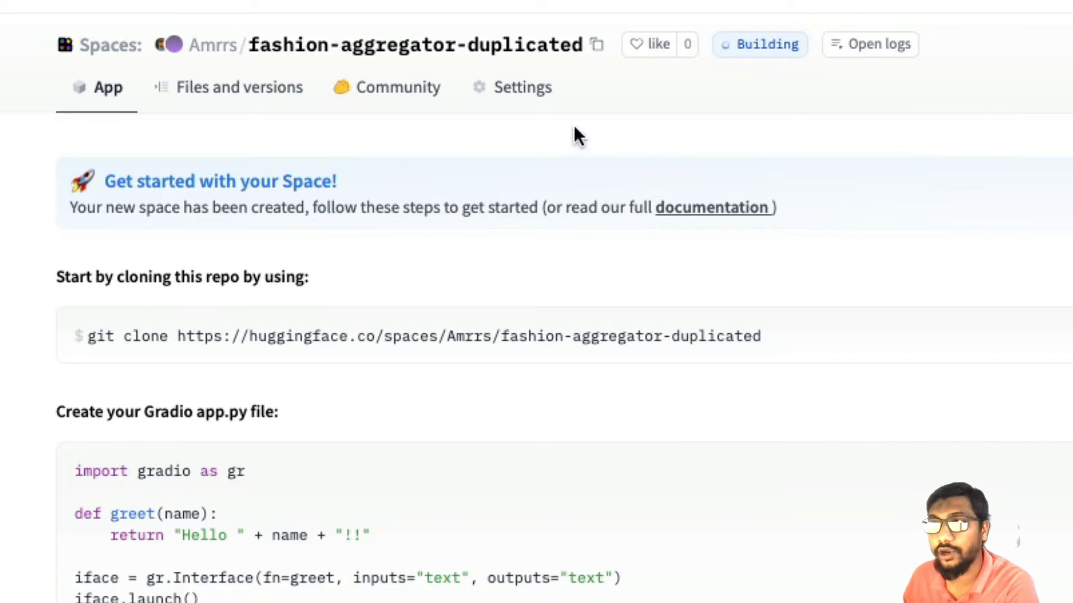
pyautogui.moveTo(519, 51)
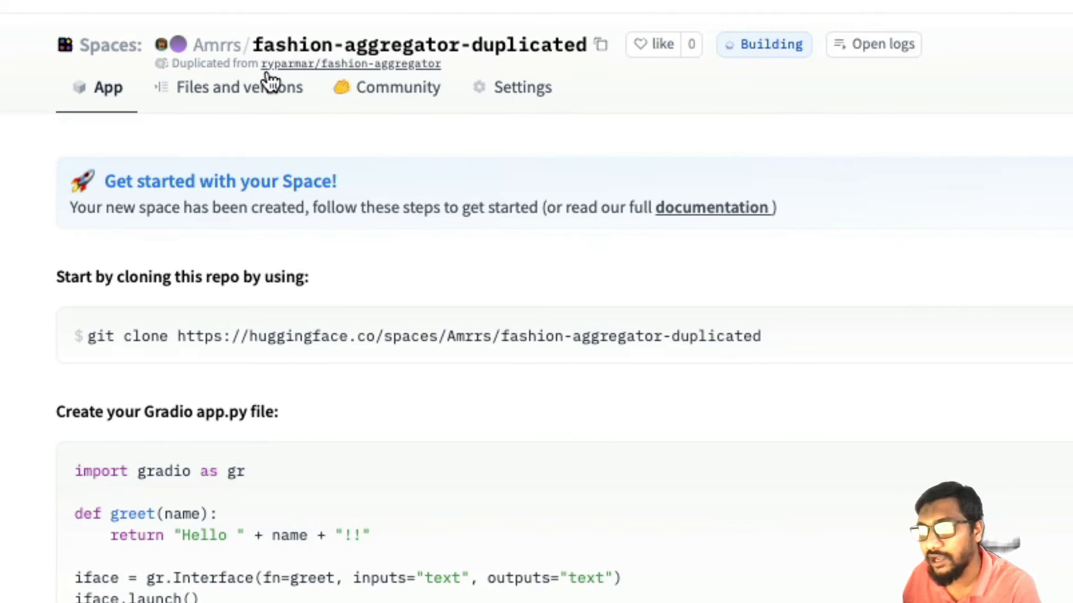
pyautogui.moveTo(757, 172)
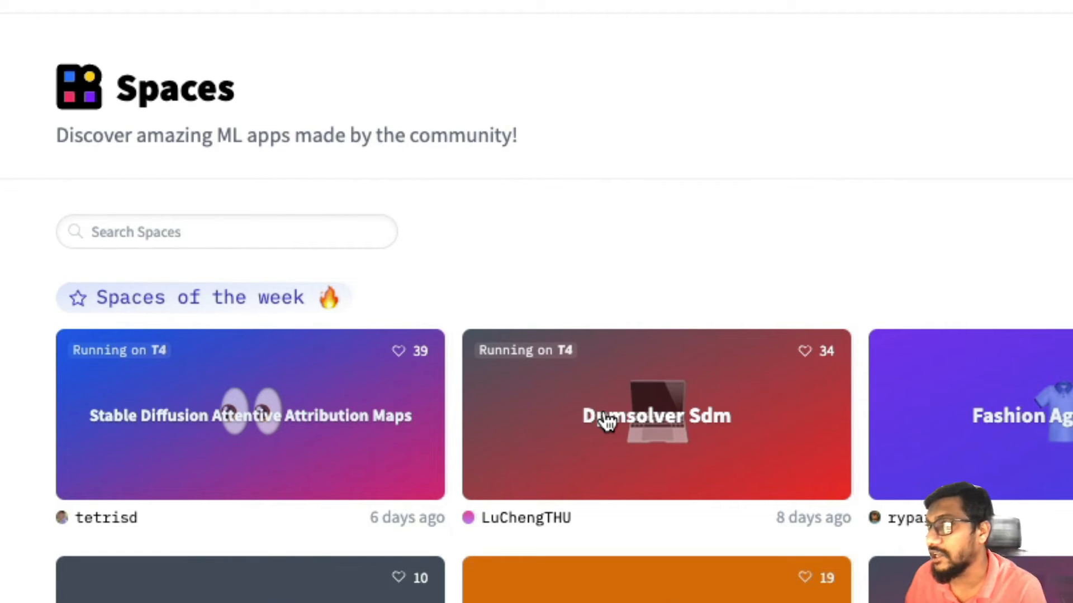
pyautogui.moveTo(607, 420)
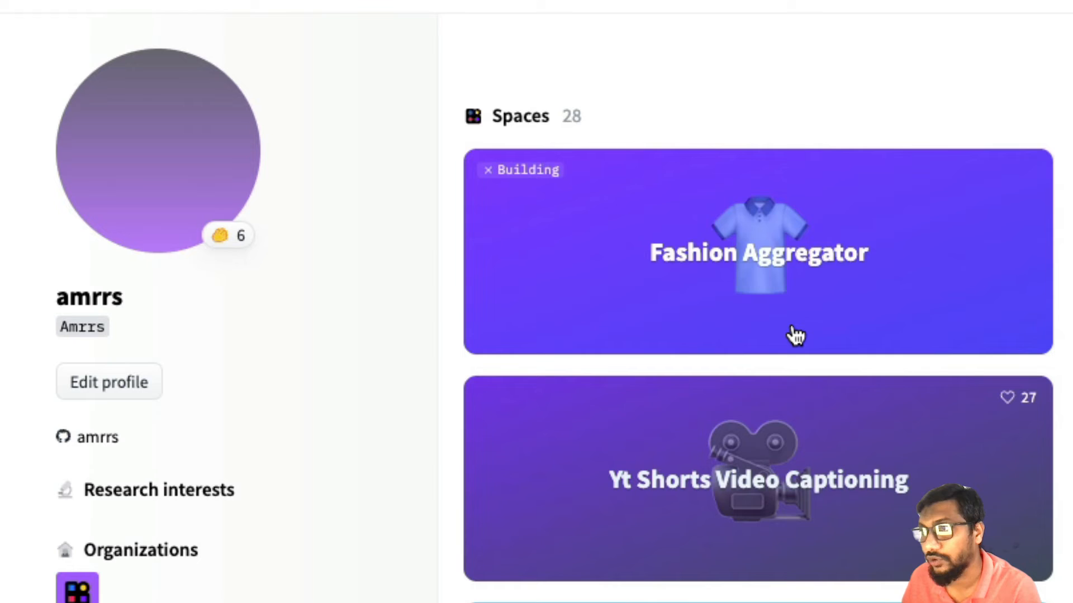
# Step: Open the duplicated Fashion Aggregator Space from the profile and show its Files and versions list
pyautogui.click(757, 252)
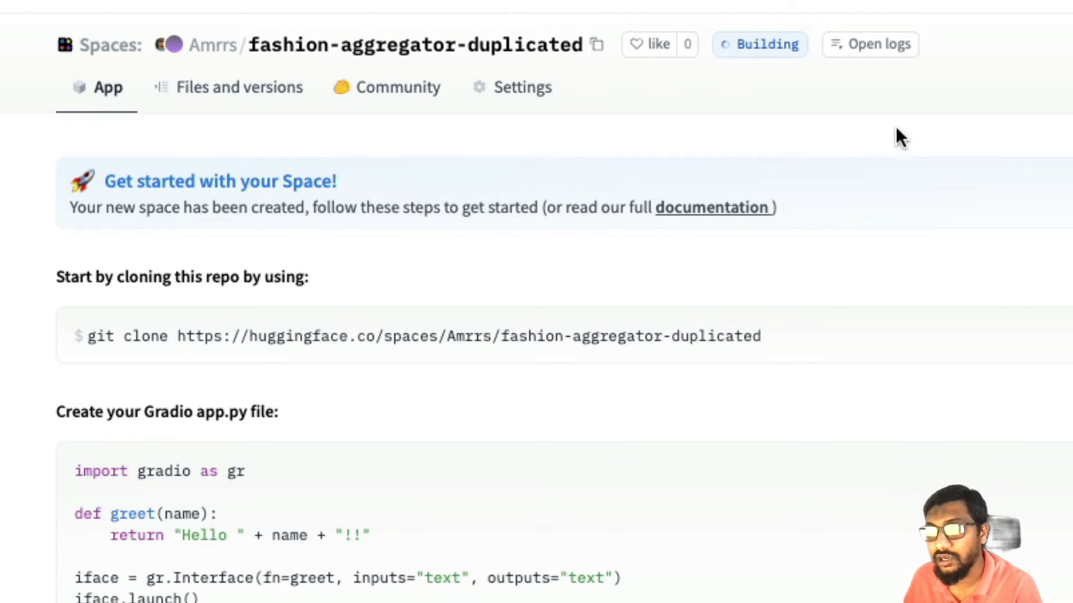
pyautogui.moveTo(216, 113)
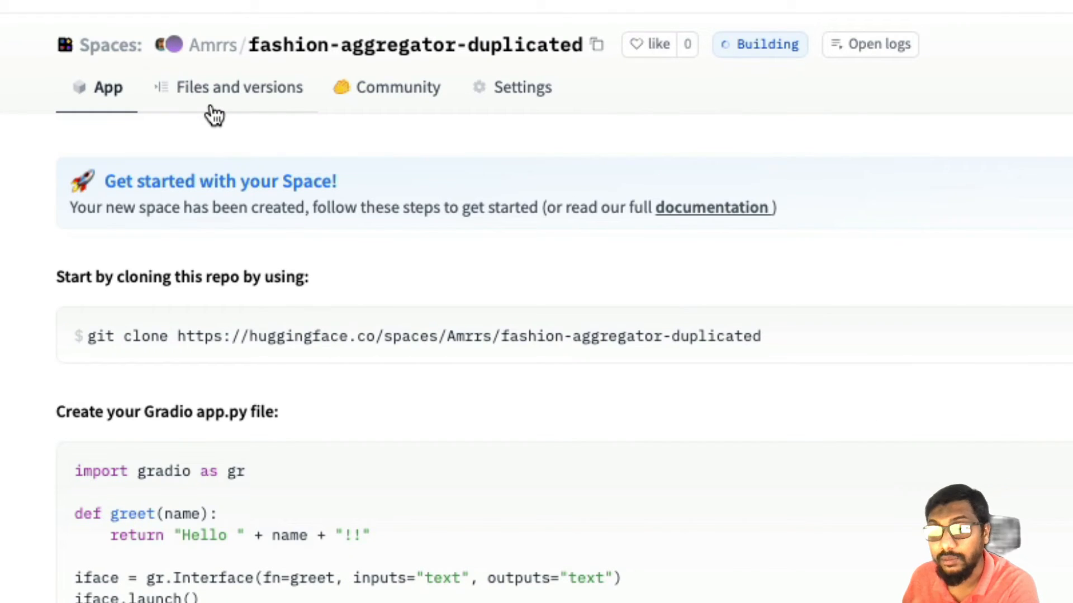
pyautogui.moveTo(273, 103)
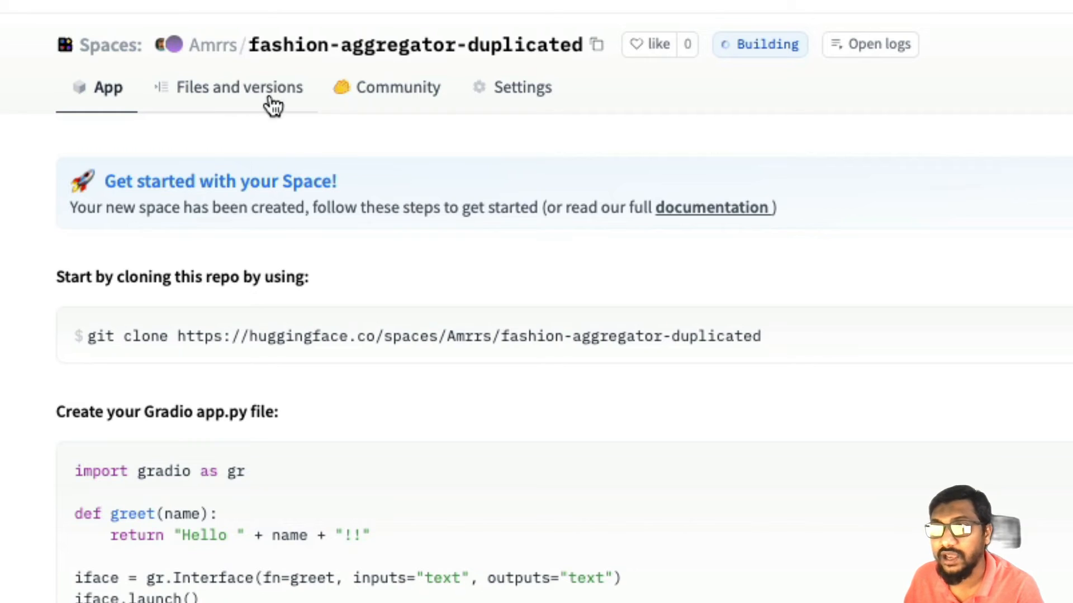
pyautogui.click(239, 87)
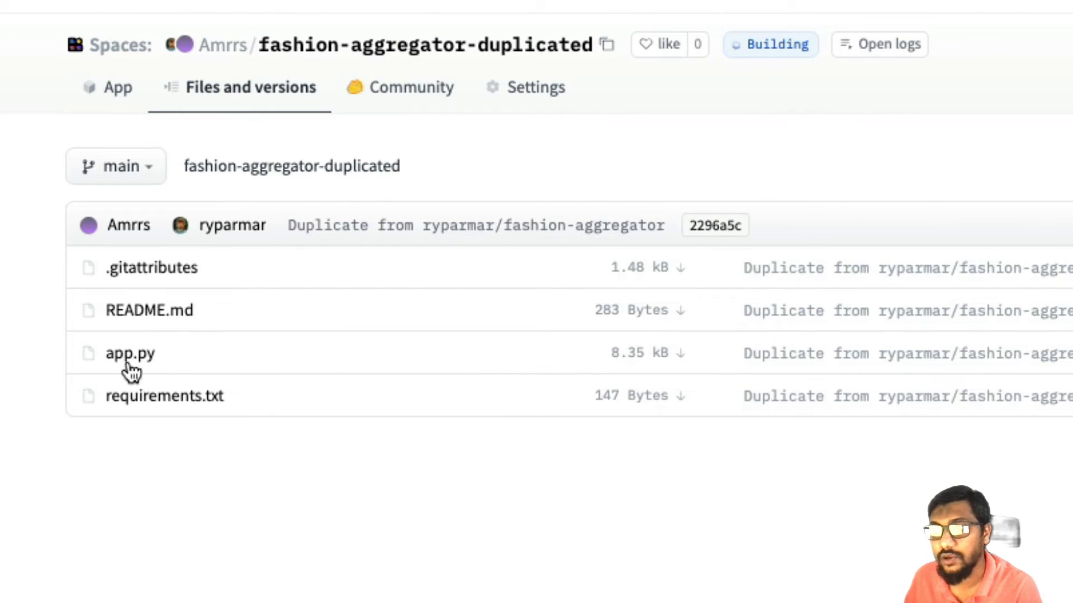
# Step: Edit app.py to add the docstring 'This has been duplicated to show the new duplication feature demo'
pyautogui.click(130, 353)
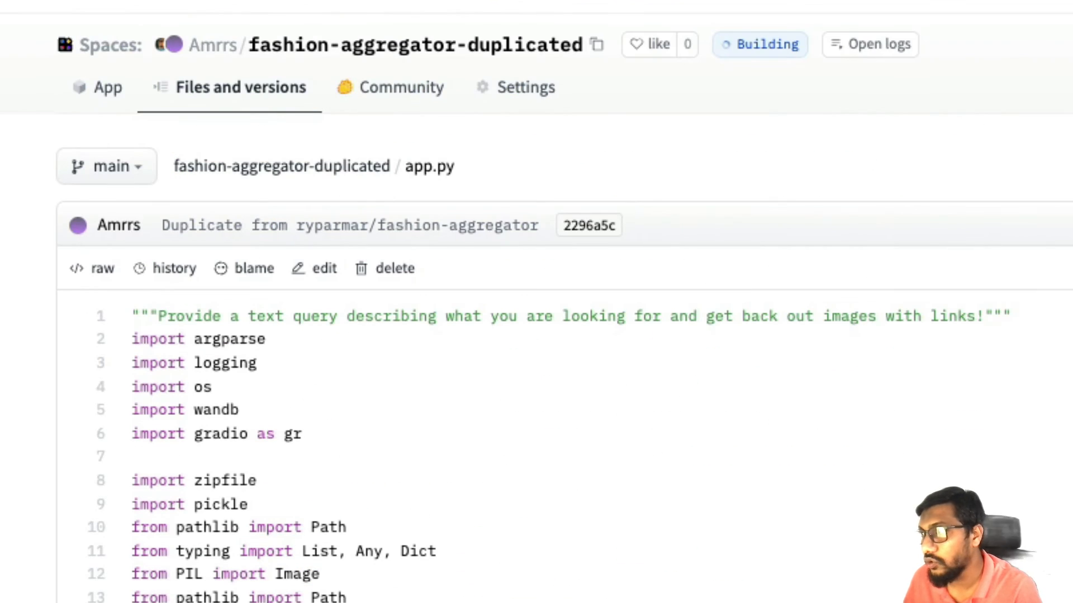
pyautogui.moveTo(322, 291)
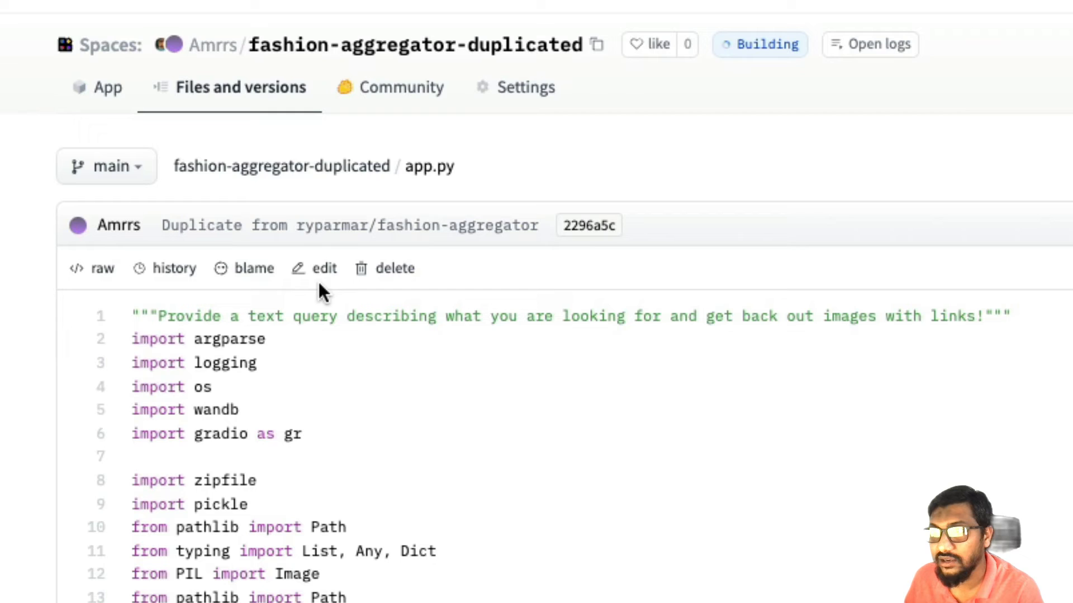
pyautogui.click(324, 267)
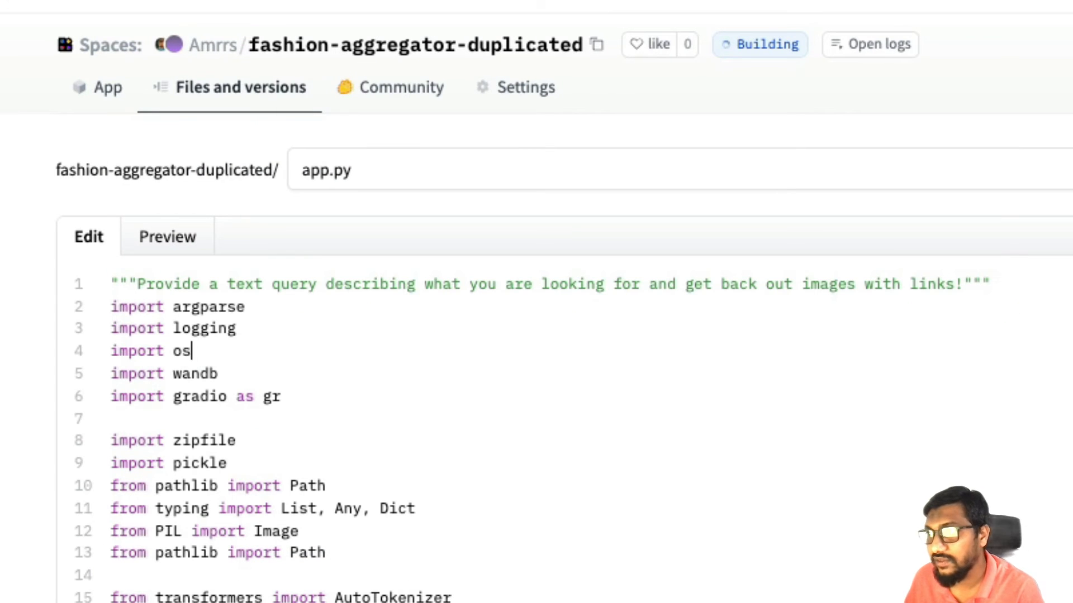
pyautogui.press('Enter')
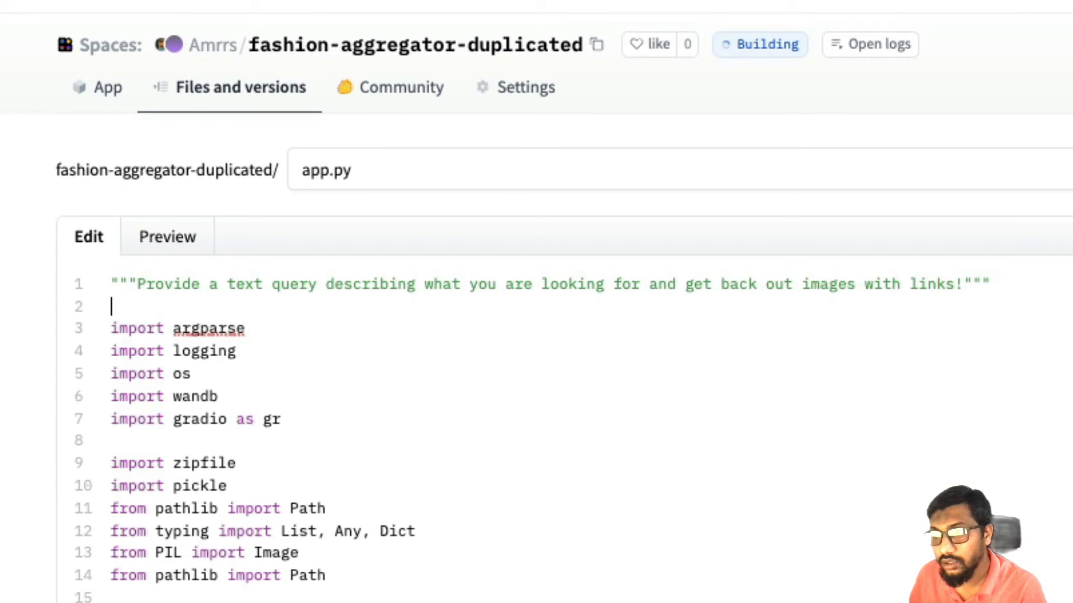
pyautogui.write('"""')
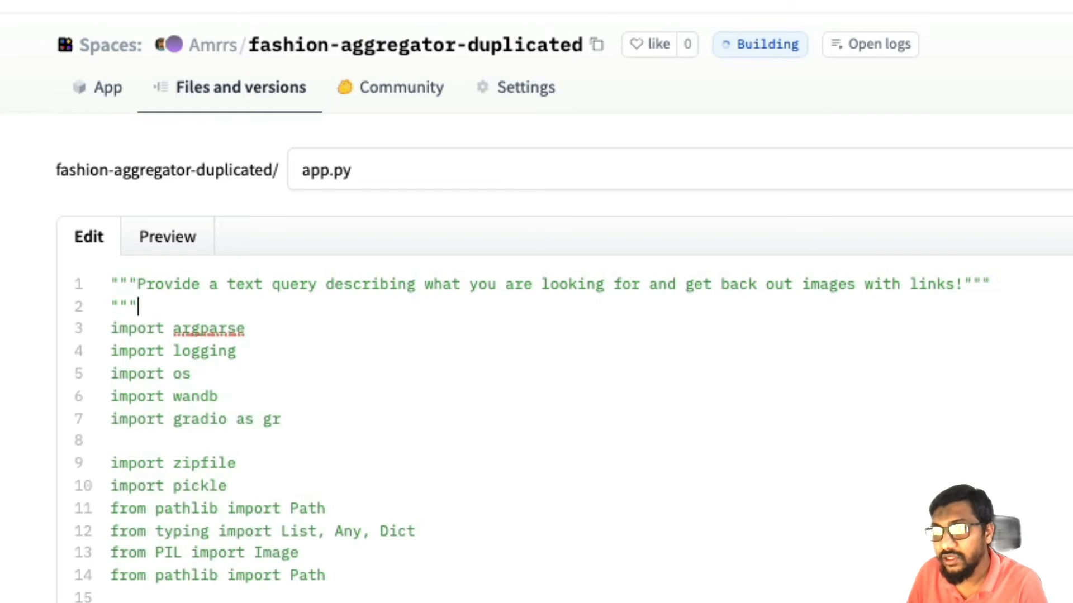
pyautogui.write('This has been')
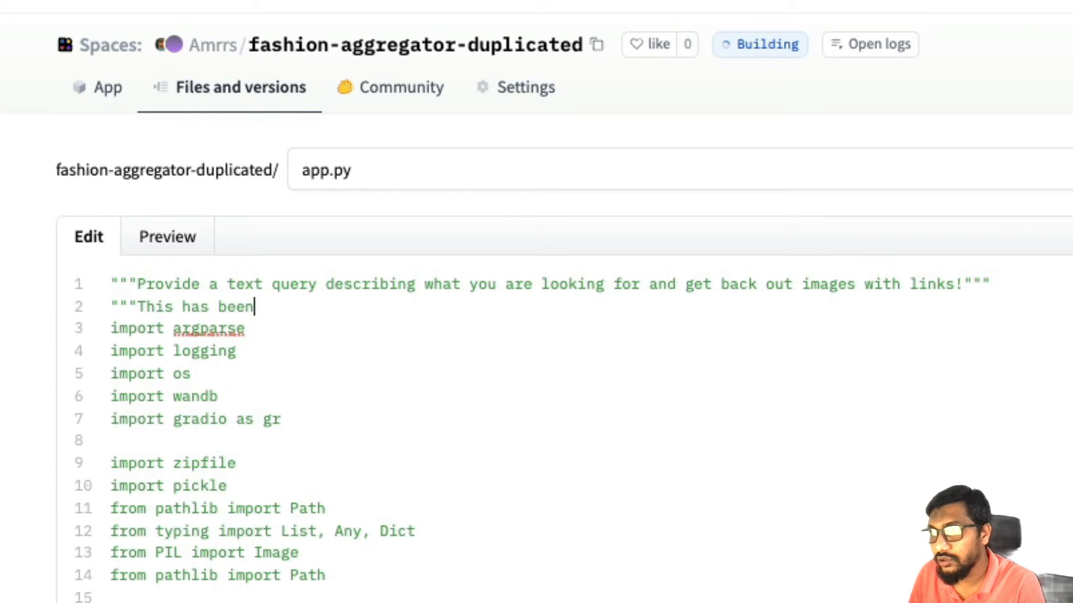
pyautogui.write('duplicated to sho')
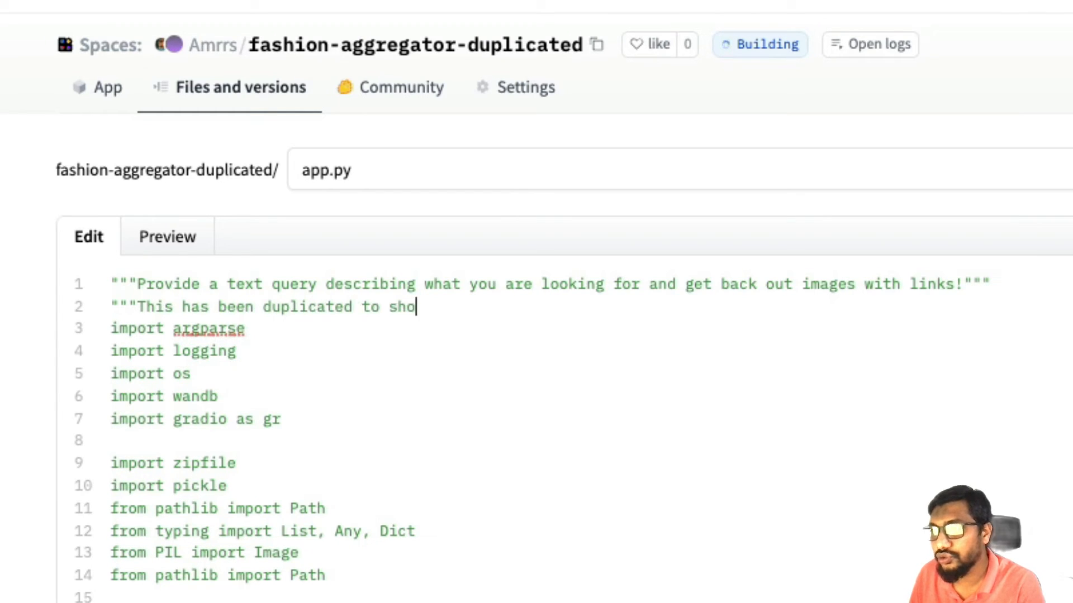
pyautogui.write('w the ne')
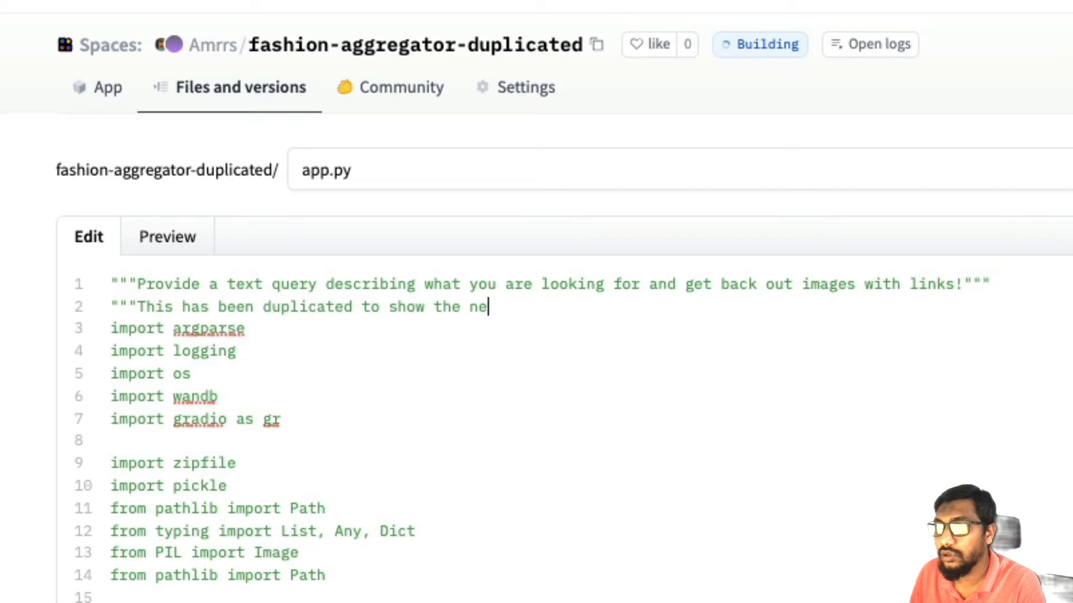
pyautogui.write('w duplication fe')
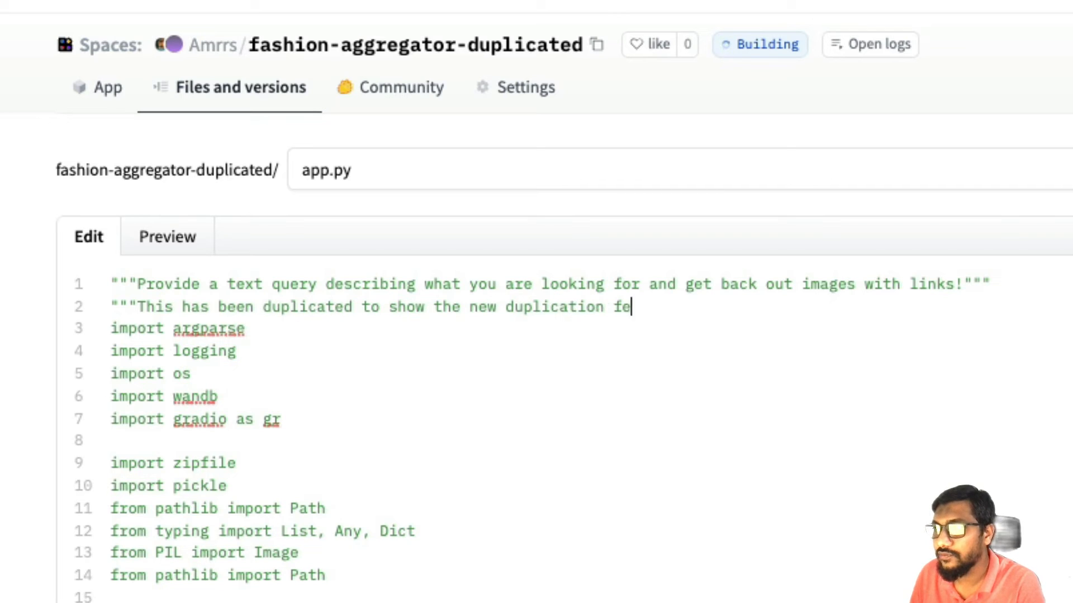
pyautogui.write('ature demo"')
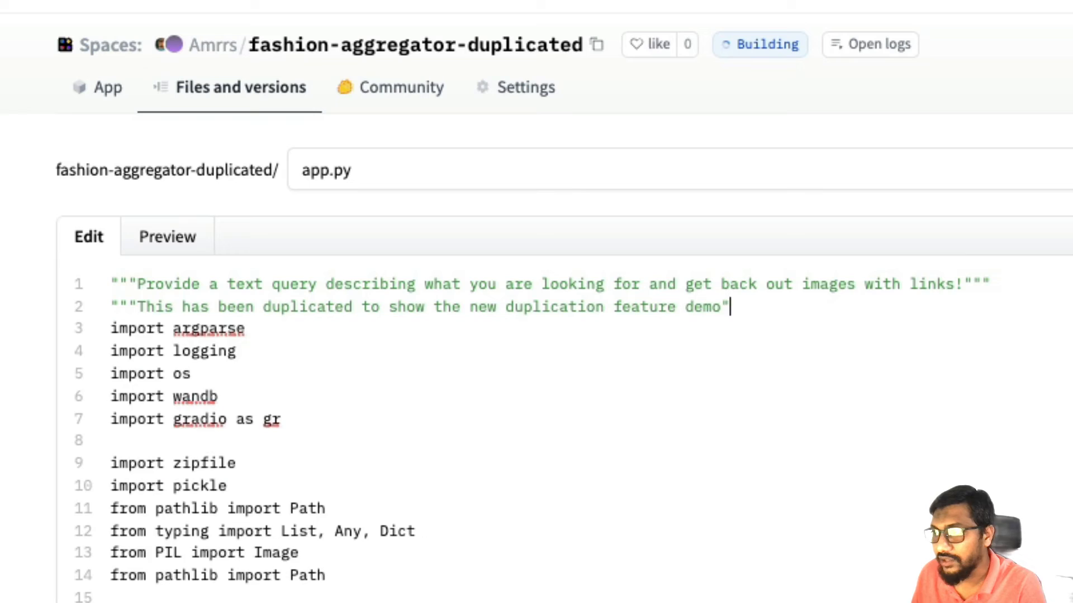
pyautogui.scroll(-3)
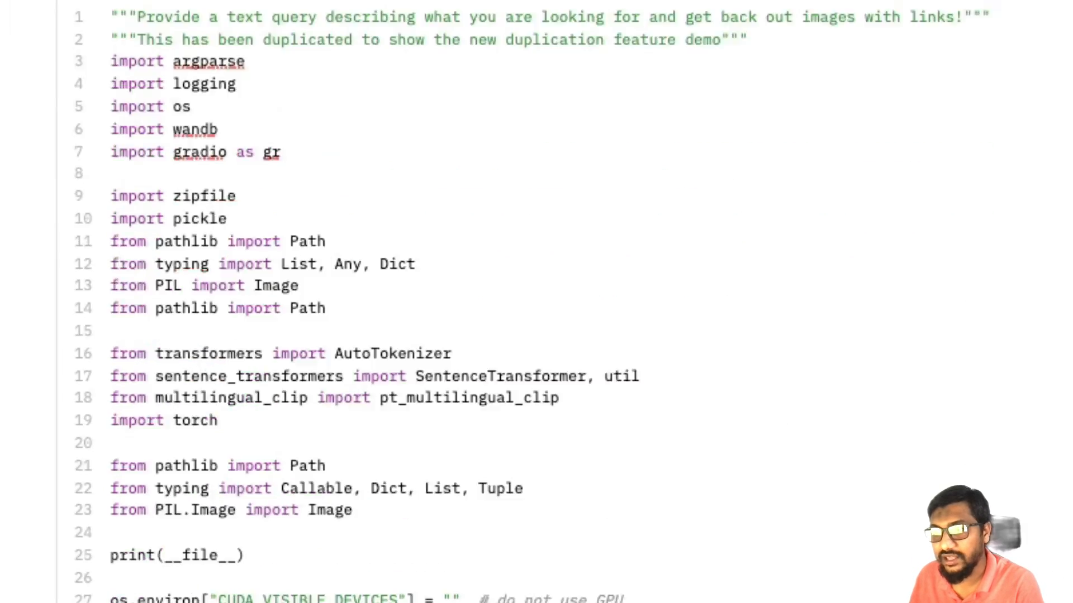
pyautogui.scroll(-3)
pyautogui.write('added notes for')
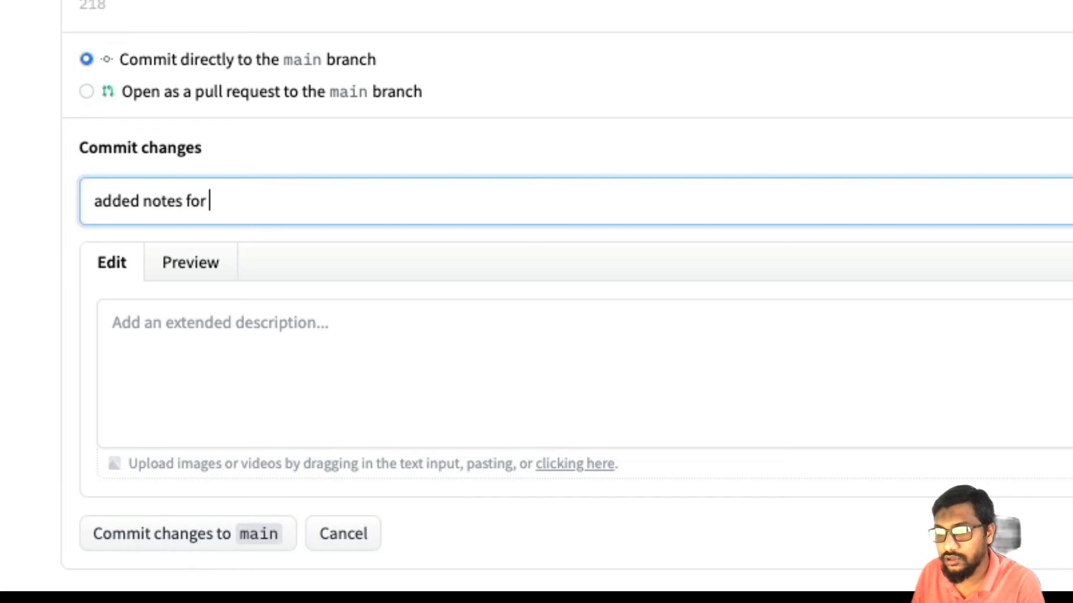
# Step: Commit the app.py edit to main with the message 'added notes for the duplication'
pyautogui.write('the du')
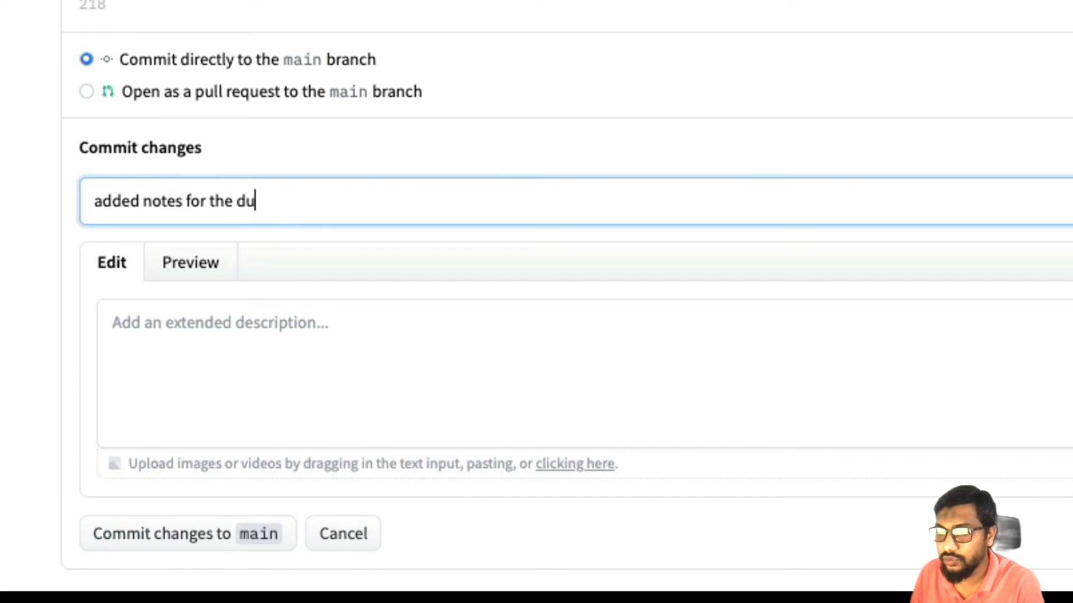
pyautogui.write('plication')
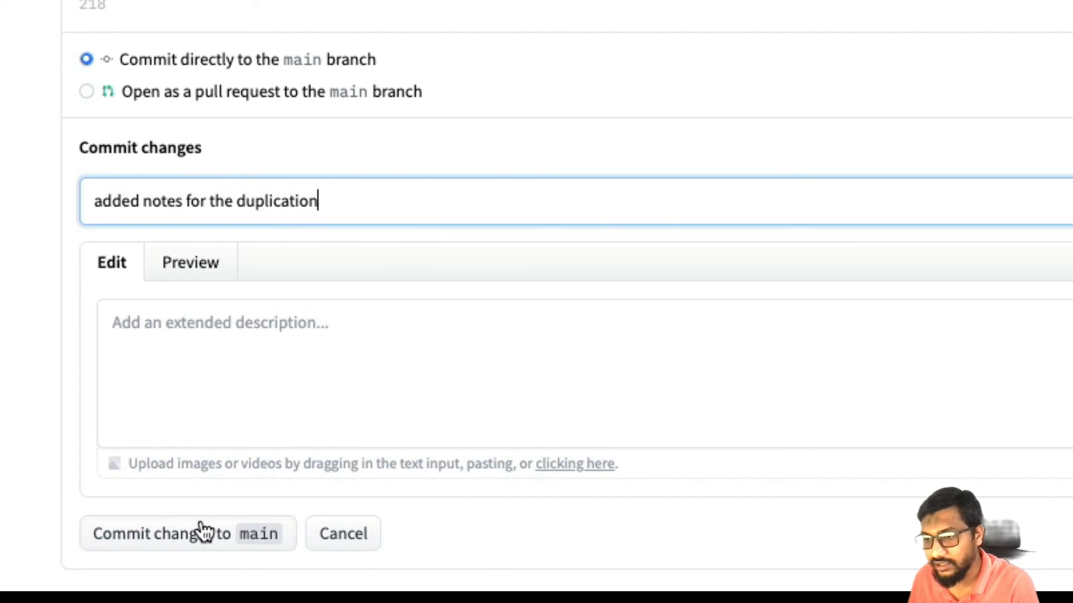
pyautogui.click(188, 534)
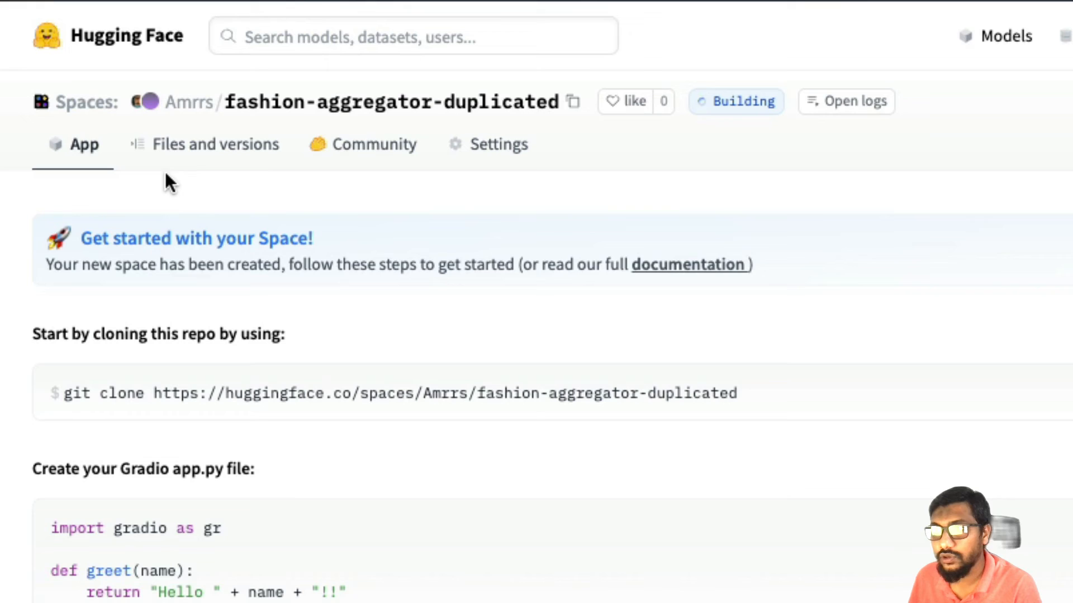
pyautogui.click(216, 144)
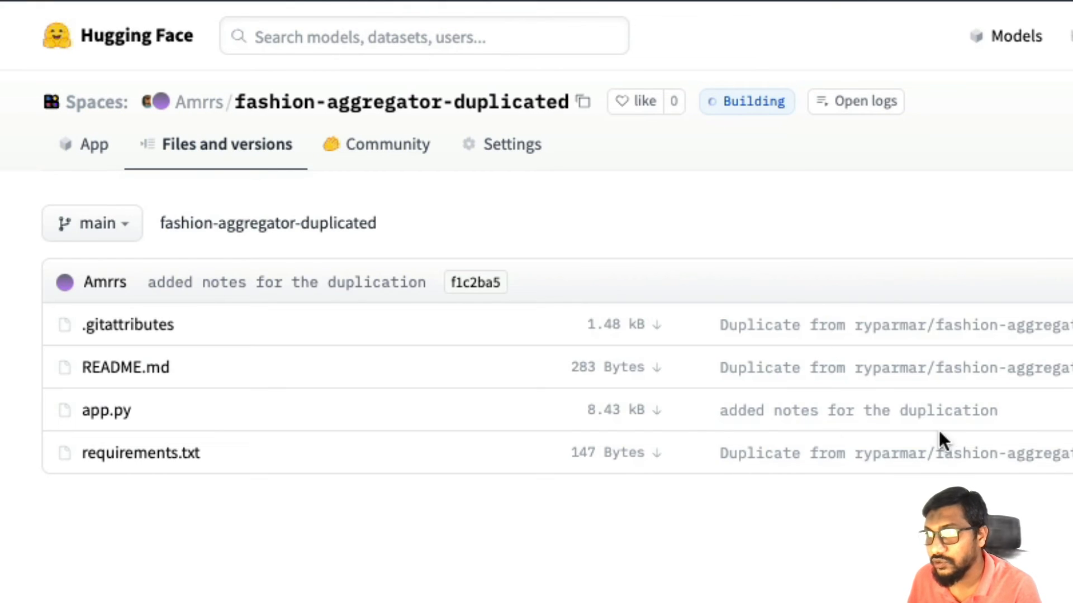
pyautogui.moveTo(910, 441)
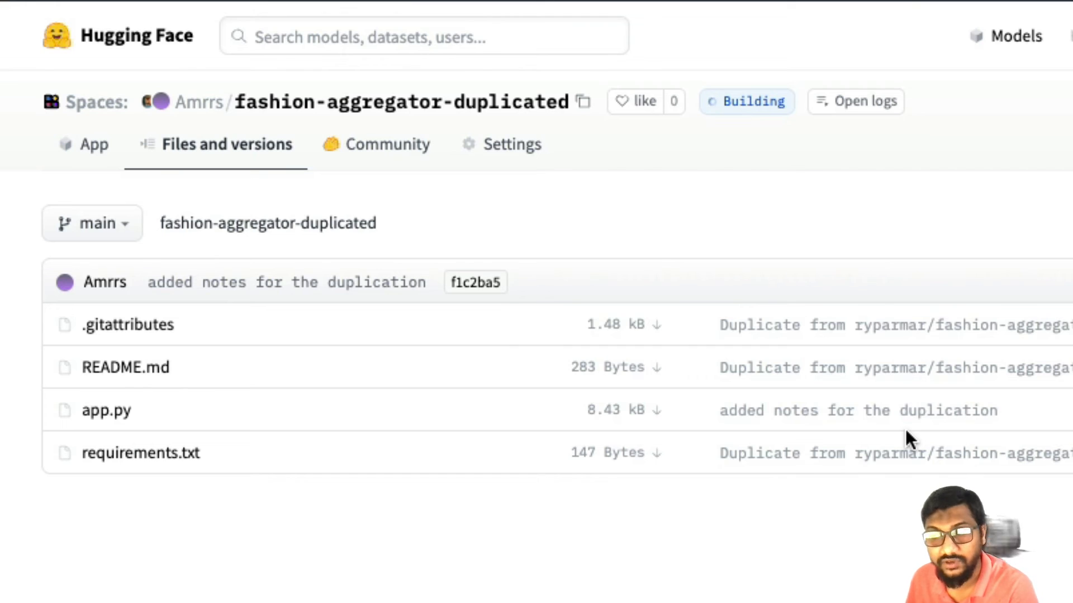
pyautogui.moveTo(406, 113)
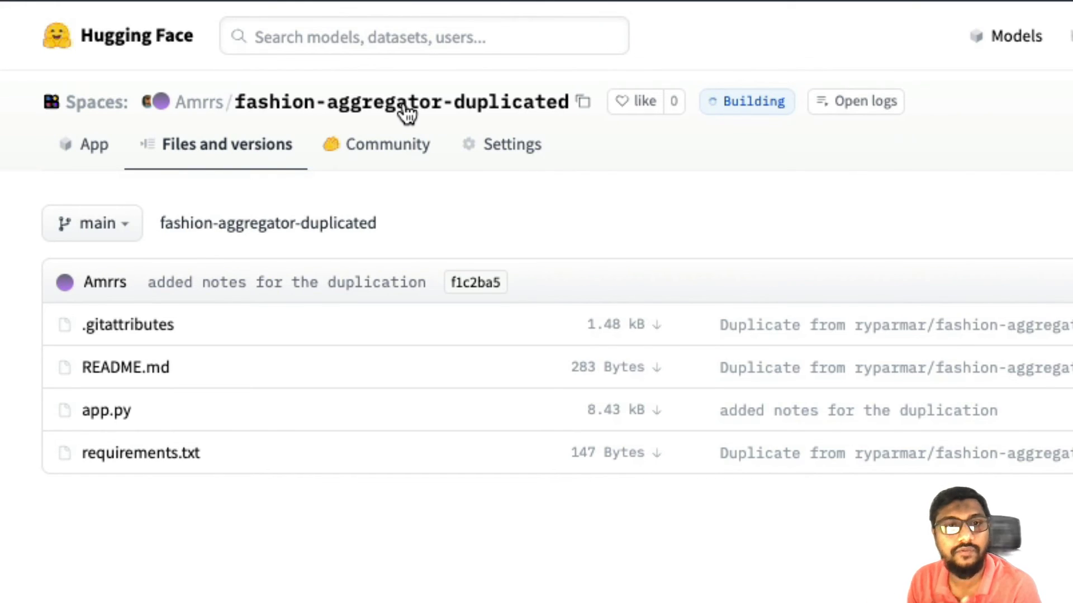
pyautogui.click(84, 144)
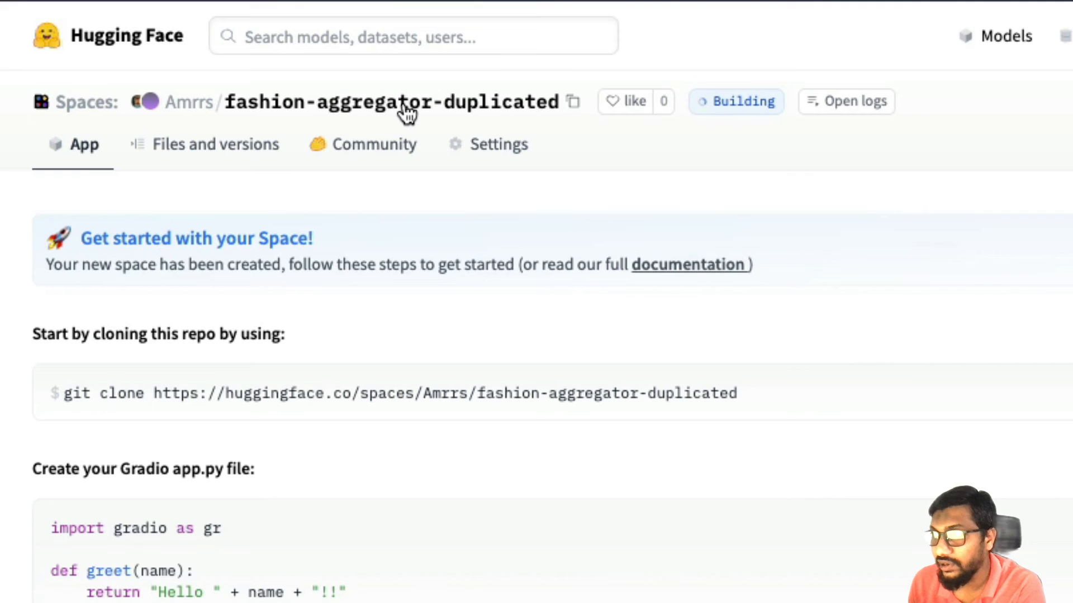
pyautogui.moveTo(574, 189)
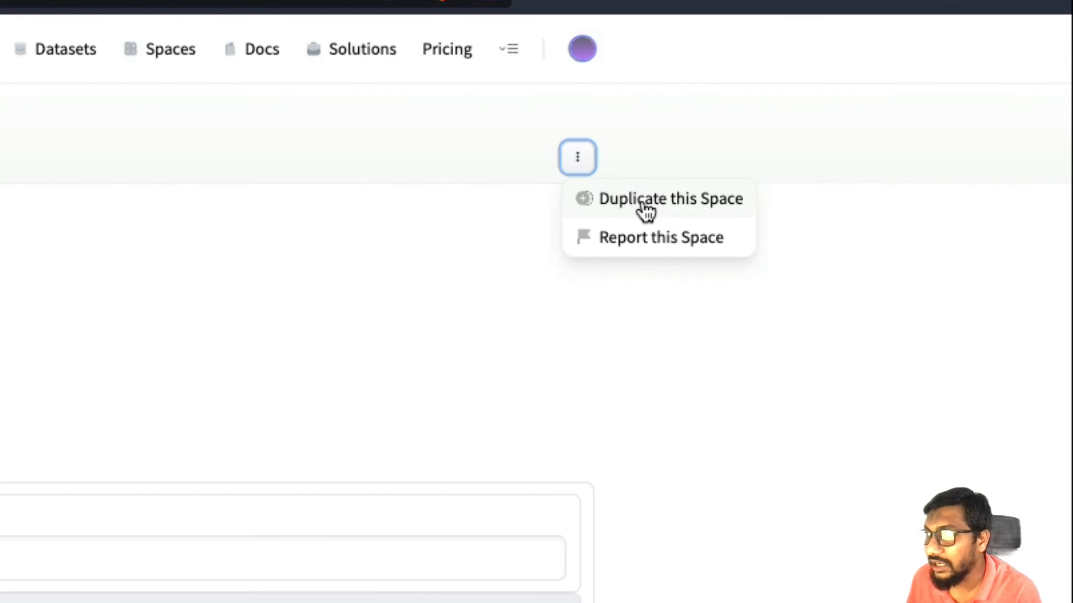
# Step: Open the podscript Space's Duplicate dialog, review Owner and Space name, then close it without copying
pyautogui.click(669, 199)
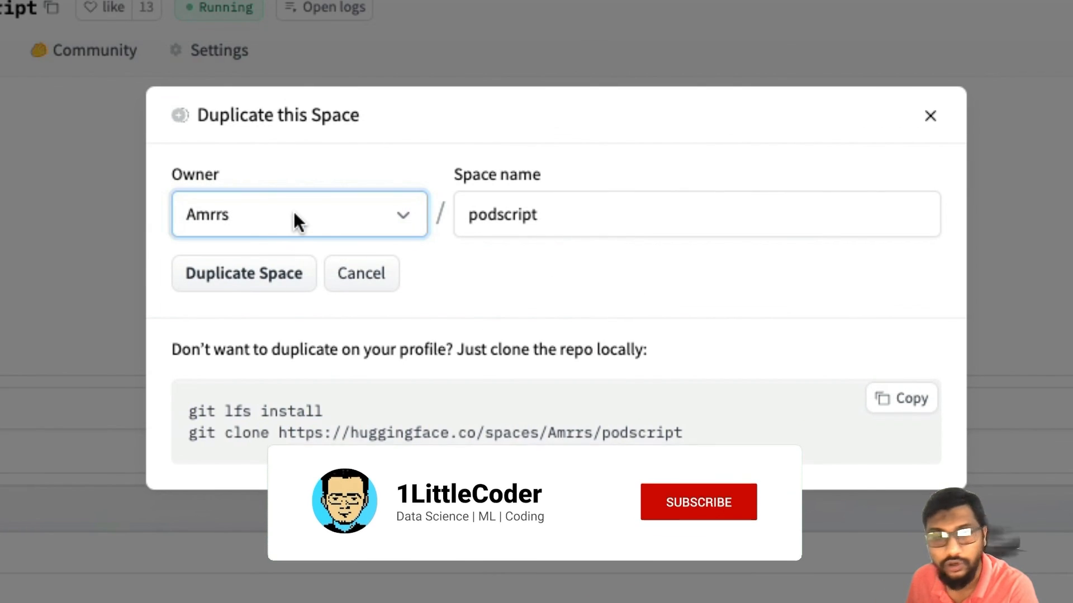
pyautogui.click(697, 502)
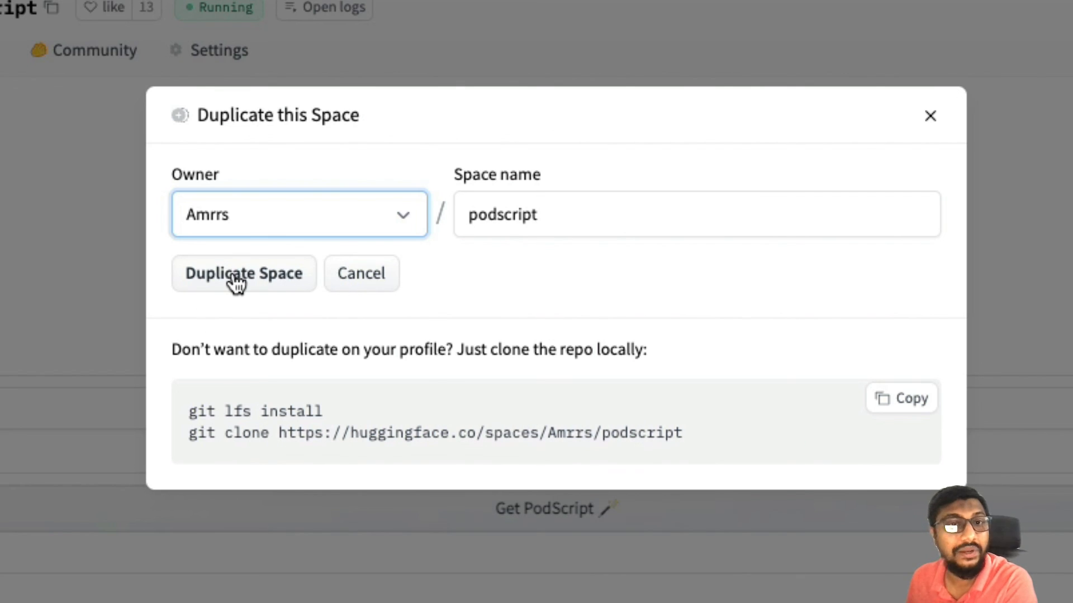
pyautogui.moveTo(674, 383)
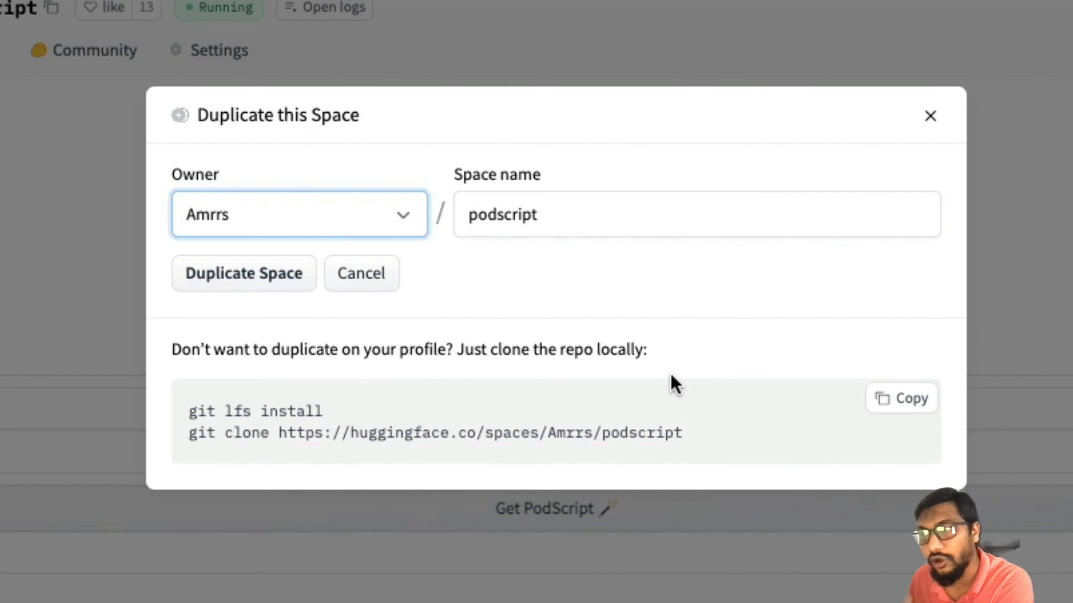
pyautogui.moveTo(280, 451)
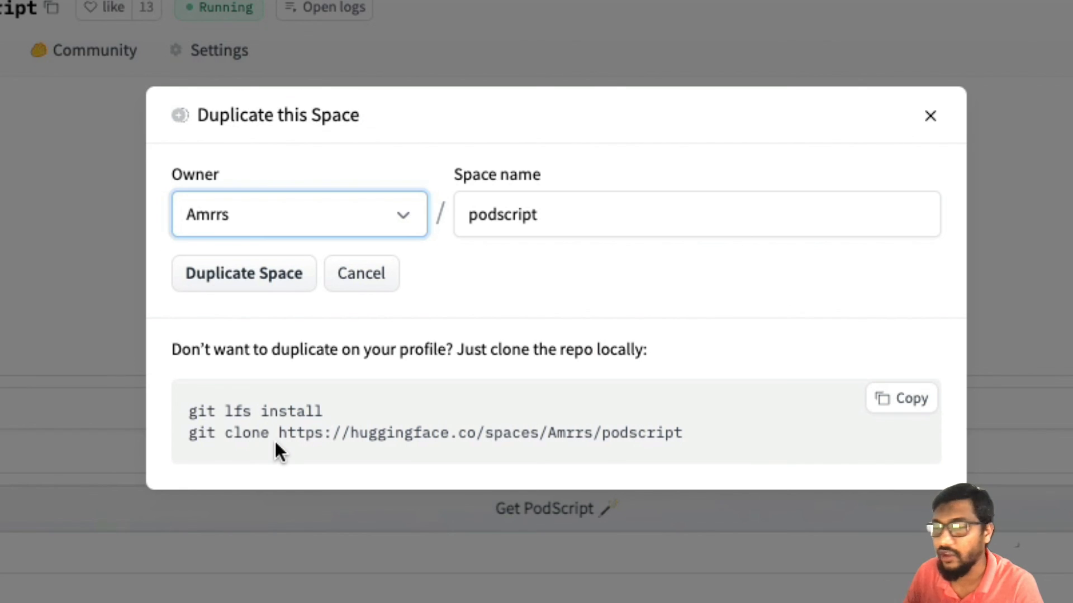
pyautogui.click(929, 116)
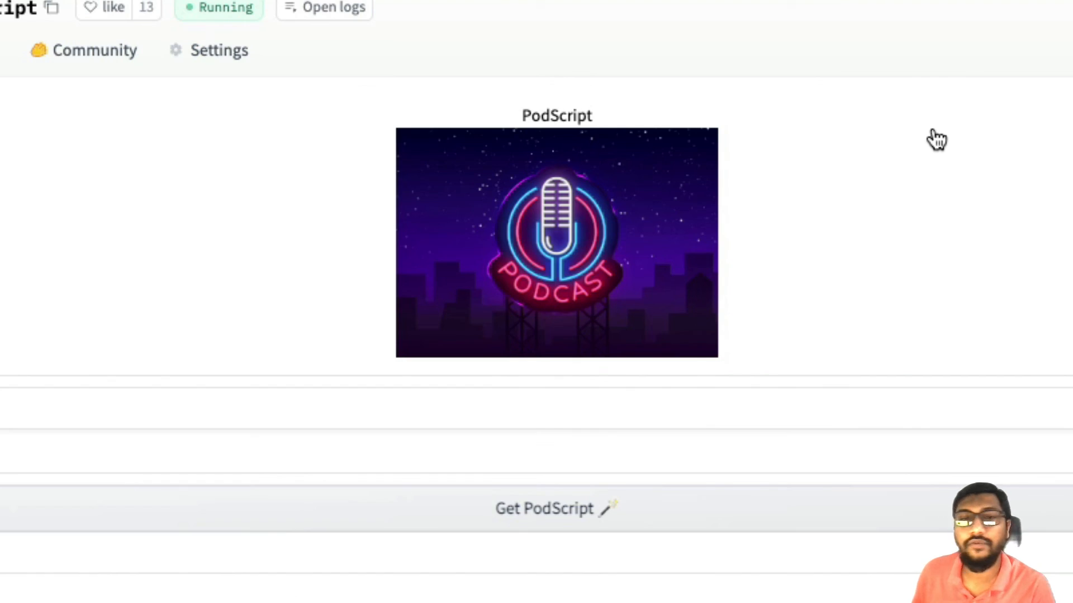
pyautogui.moveTo(937, 137)
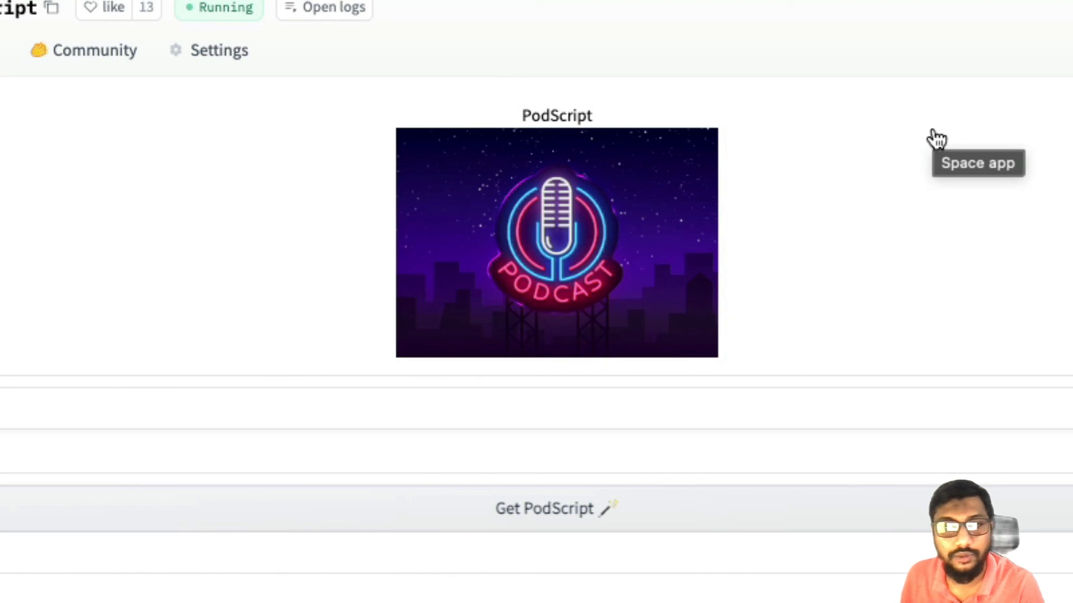